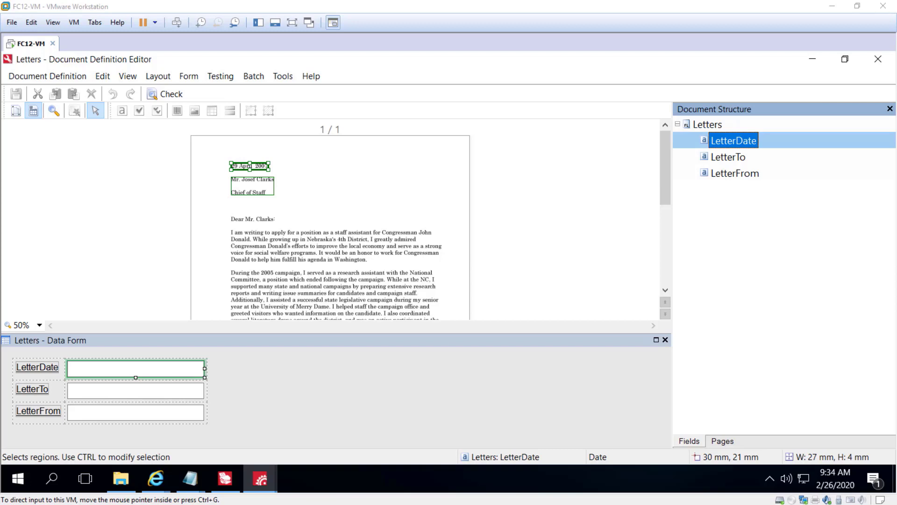
mouse_move(738, 153)
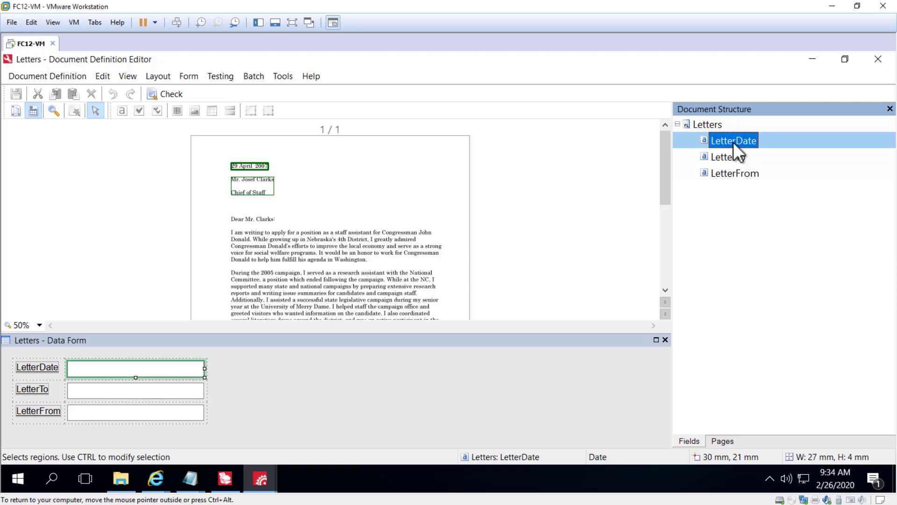
Open the LetterDate field's Properties from the Document Structure pane, showing its Date data type.
right_click(734, 141)
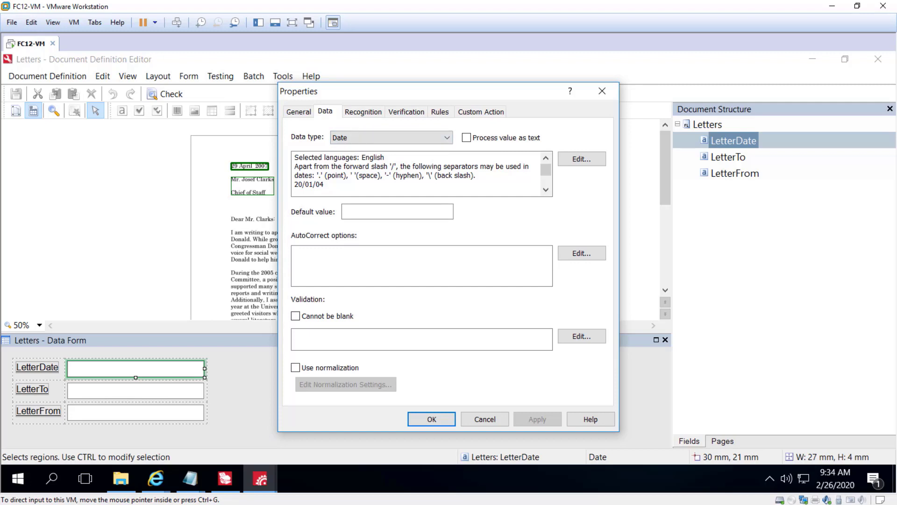
mouse_move(439, 222)
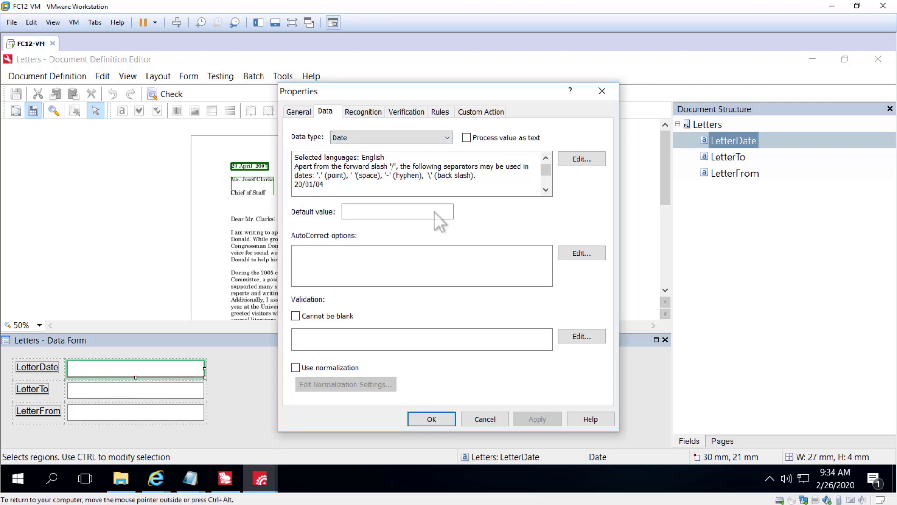
Browse the Data type list and switch LetterDate from Date to Time.
click(449, 137)
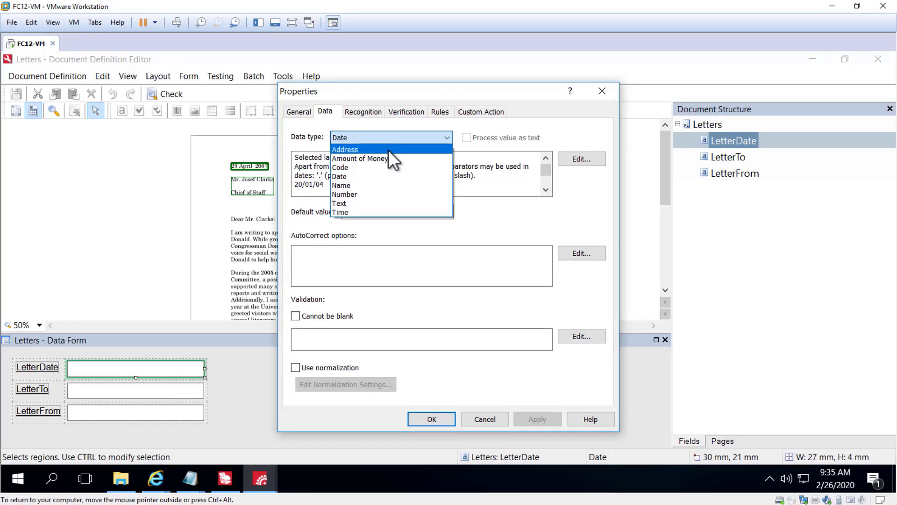
mouse_move(366, 181)
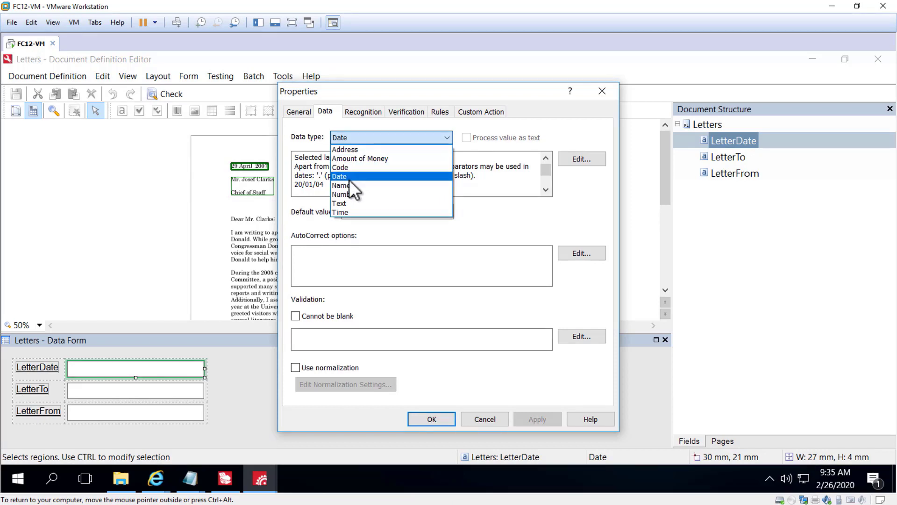
mouse_move(339, 203)
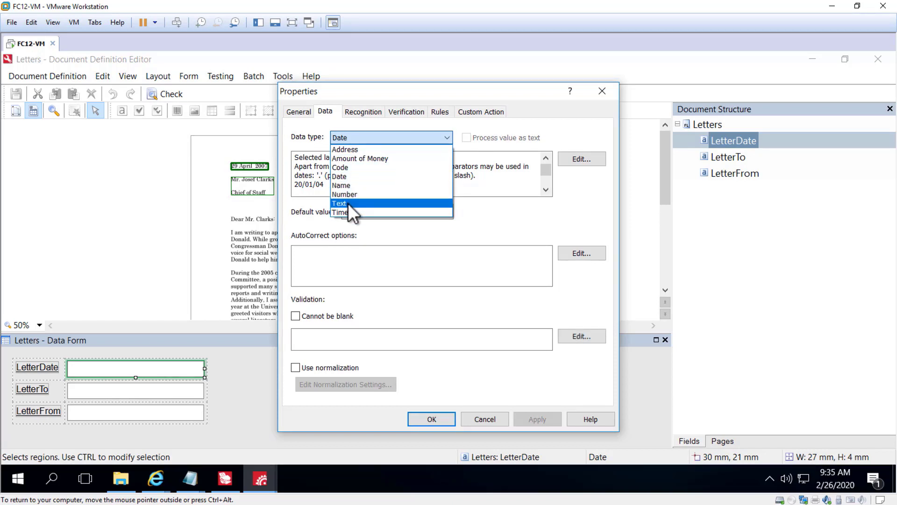
mouse_move(339, 212)
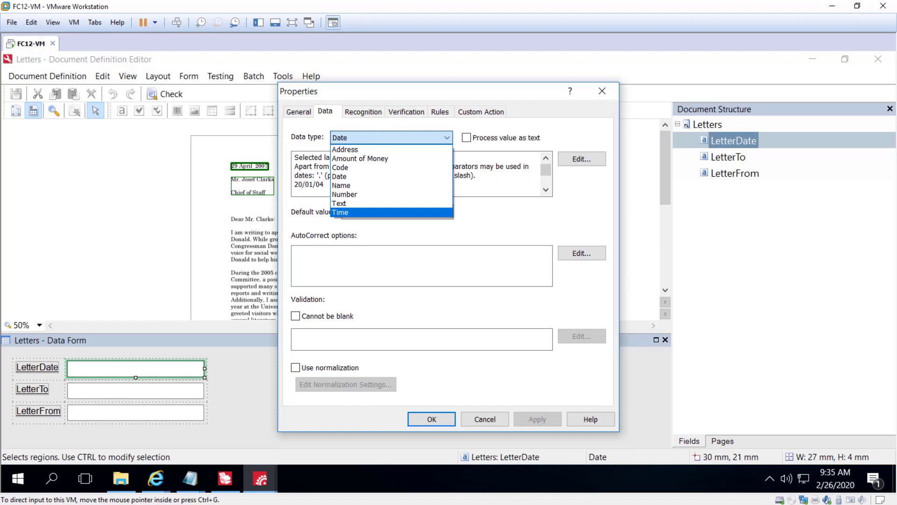
click(339, 212)
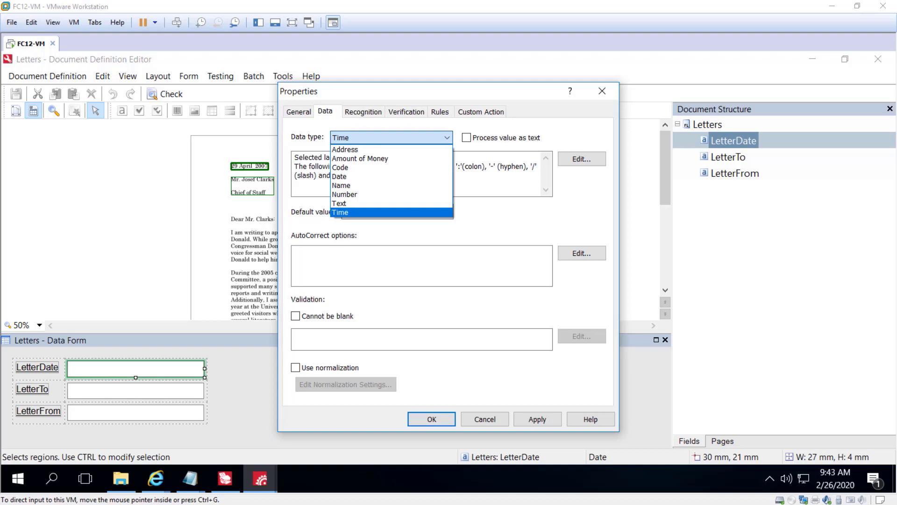
mouse_move(340, 203)
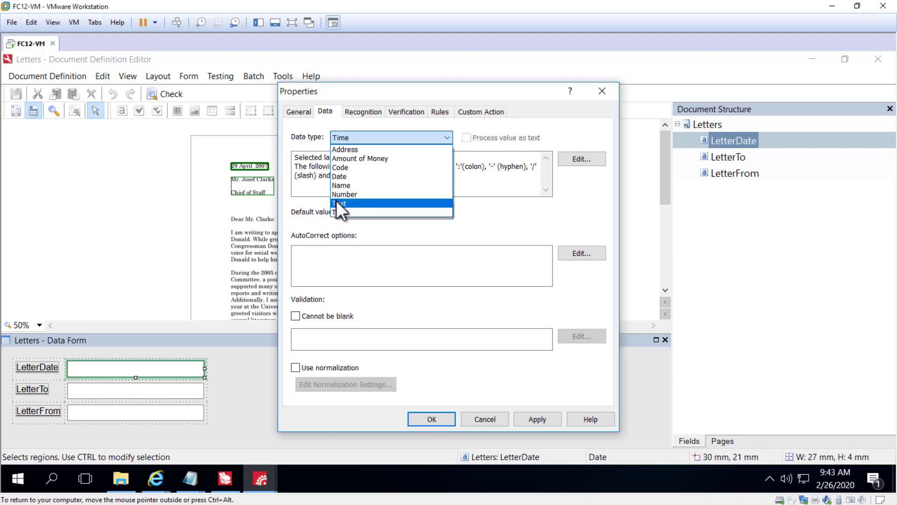
Set LetterDate to Text, then try content constraint options in Validation Settings and close them.
click(341, 204)
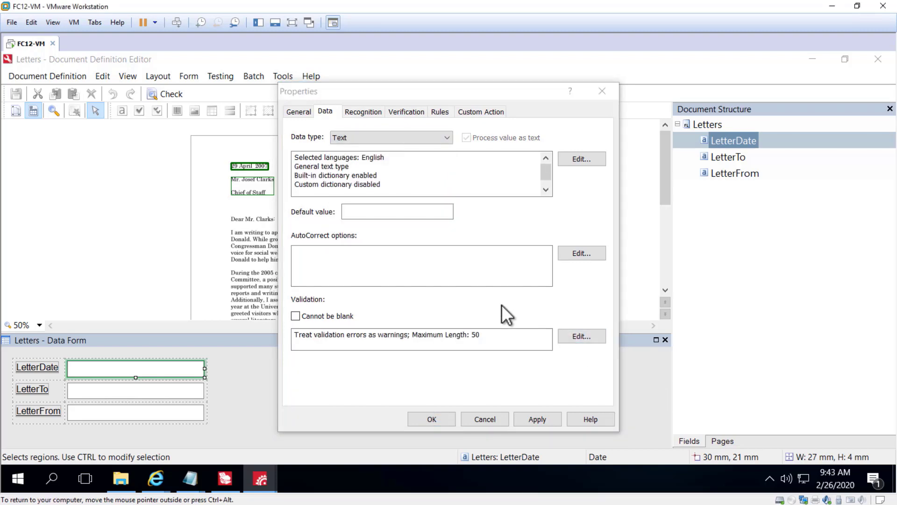
click(581, 336)
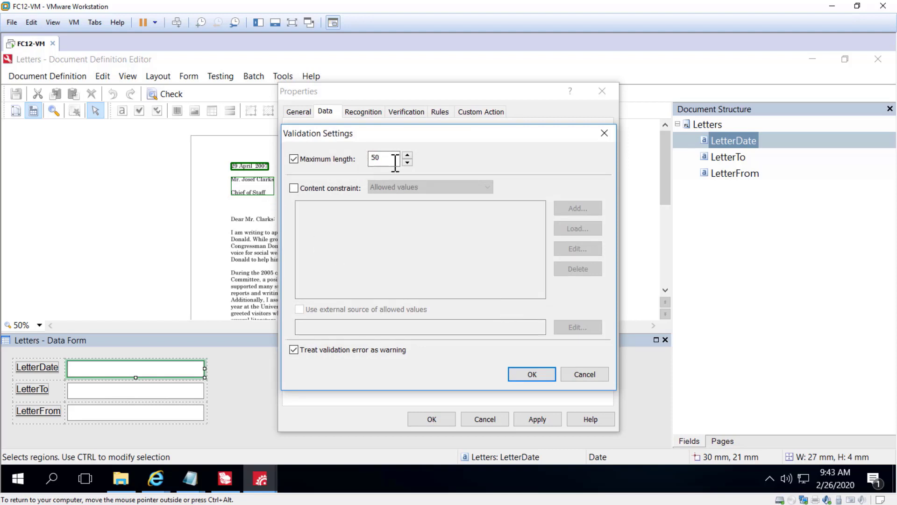
mouse_move(366, 206)
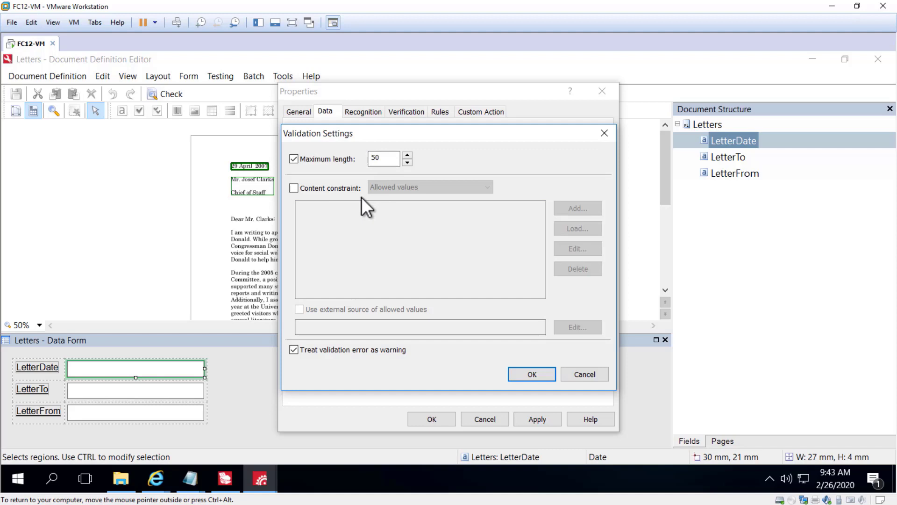
mouse_move(317, 201)
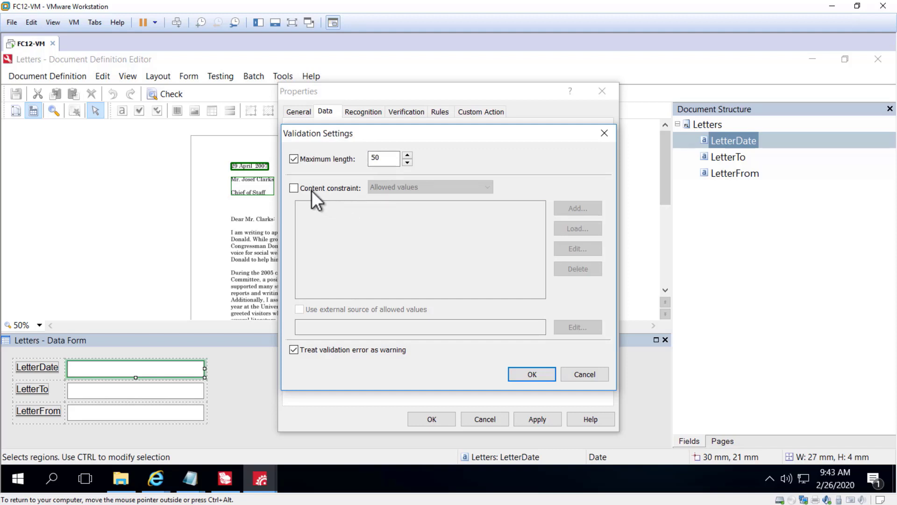
click(293, 187)
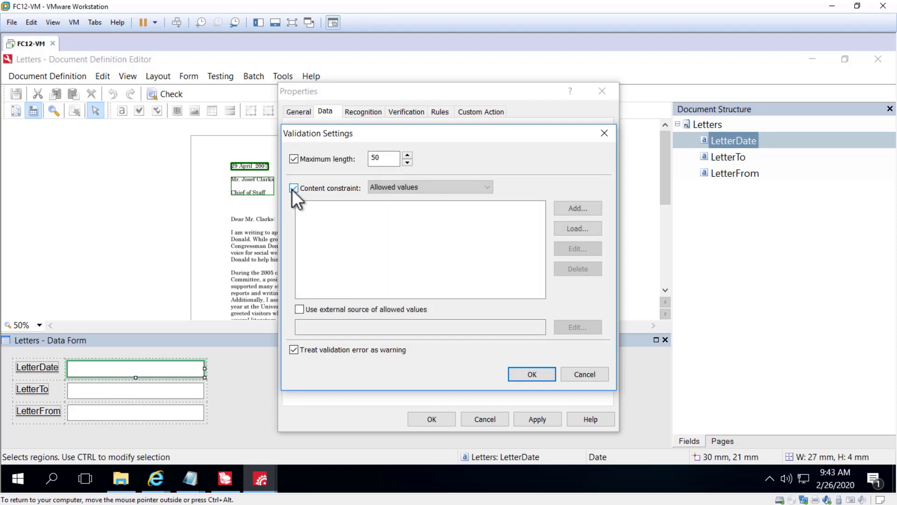
click(429, 187)
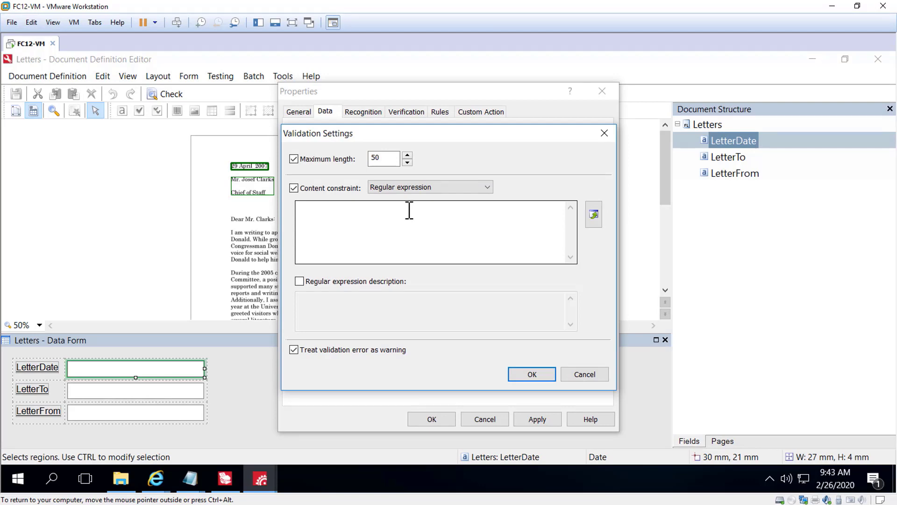
click(530, 374)
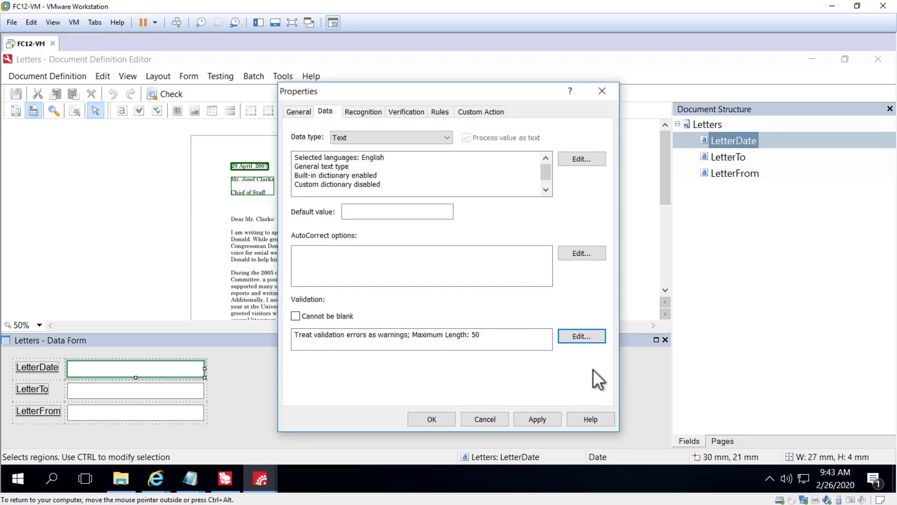
mouse_move(360, 309)
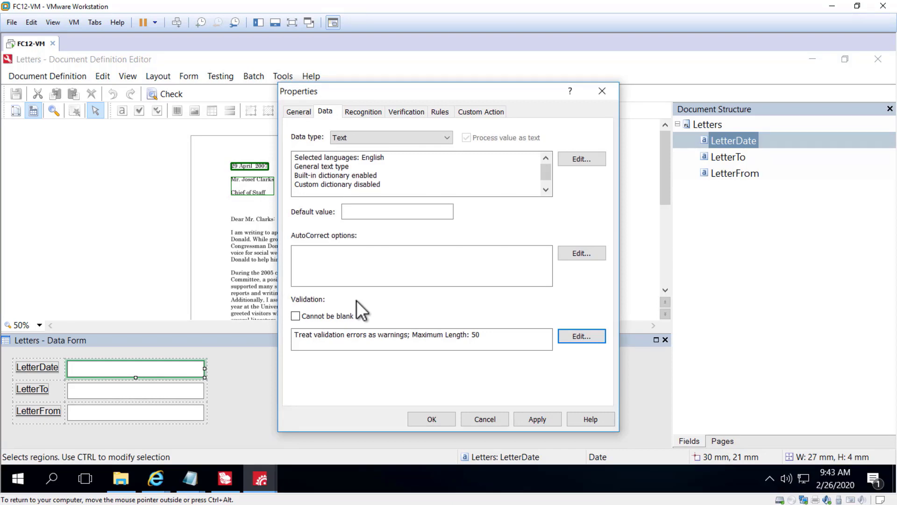
mouse_move(391, 137)
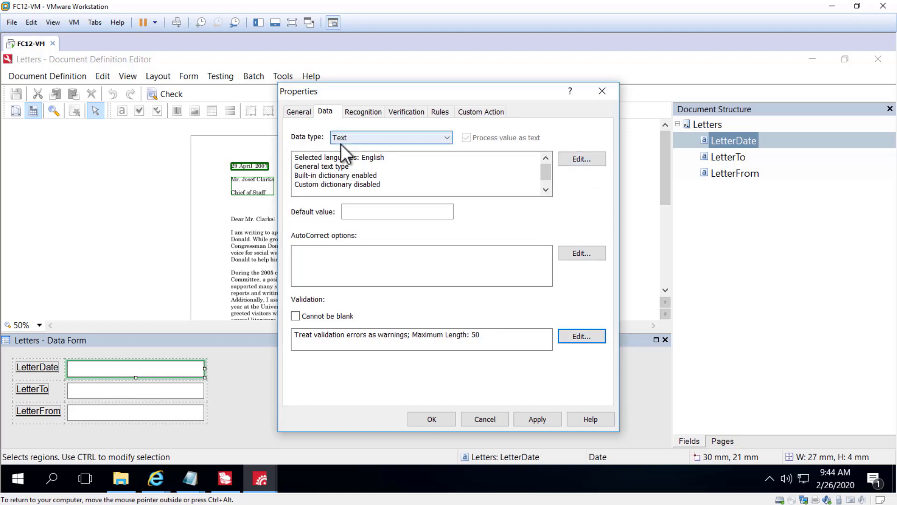
mouse_move(606, 352)
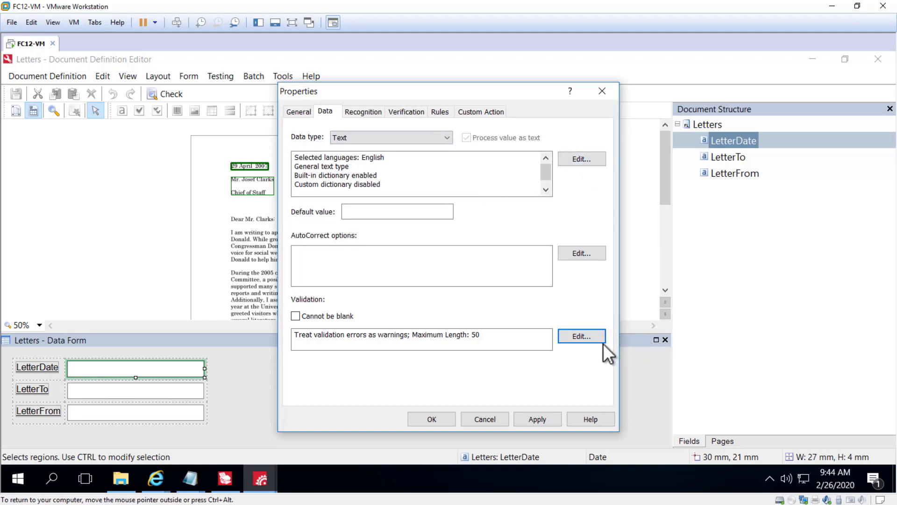
mouse_move(582, 336)
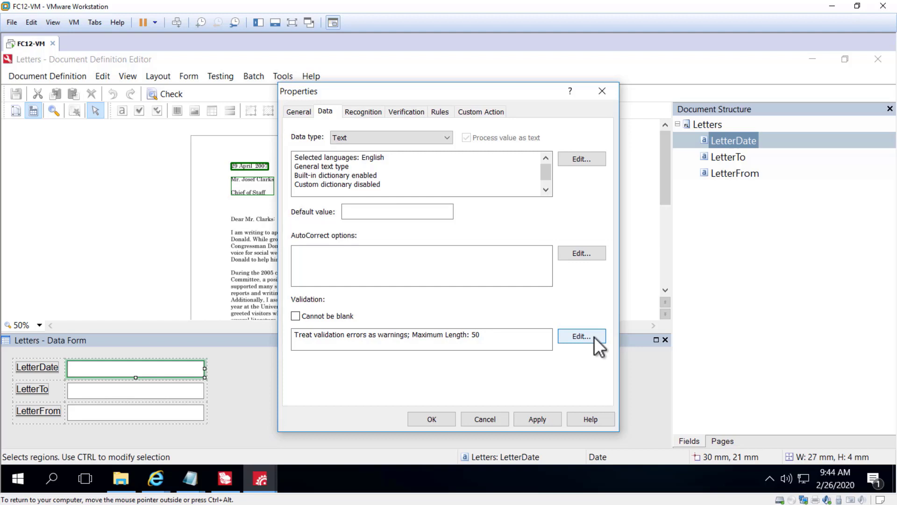
mouse_move(597, 344)
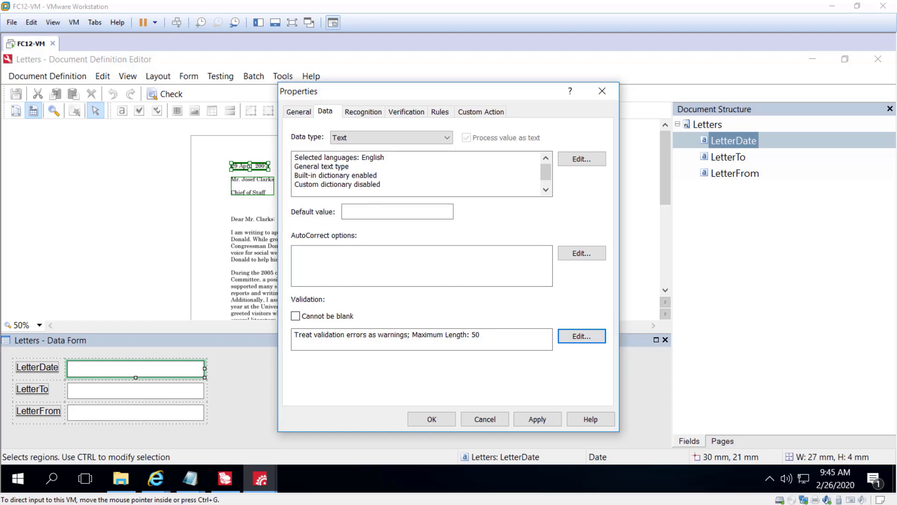
Reopen LetterDate's Validation Settings, where the 50-character maximum is still set.
click(581, 336)
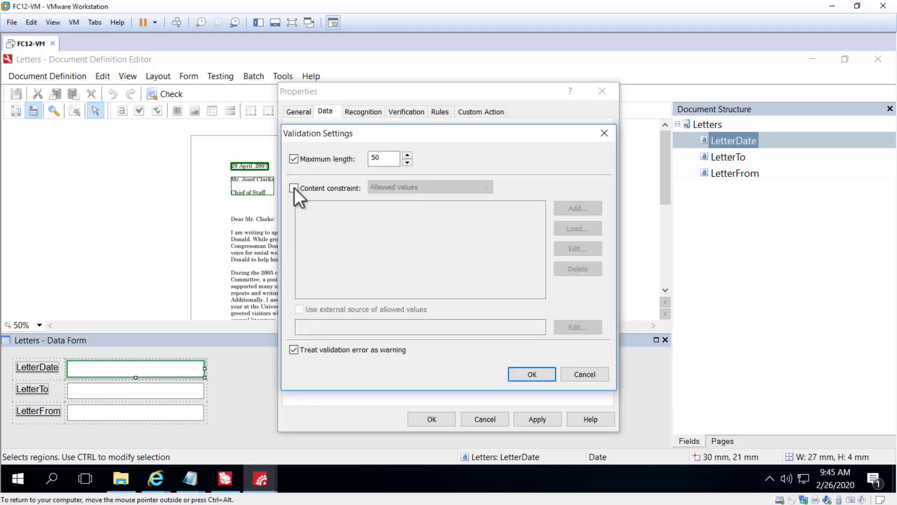
Enable a content constraint, review the external allowed-values source, and cancel both dialogs.
click(293, 188)
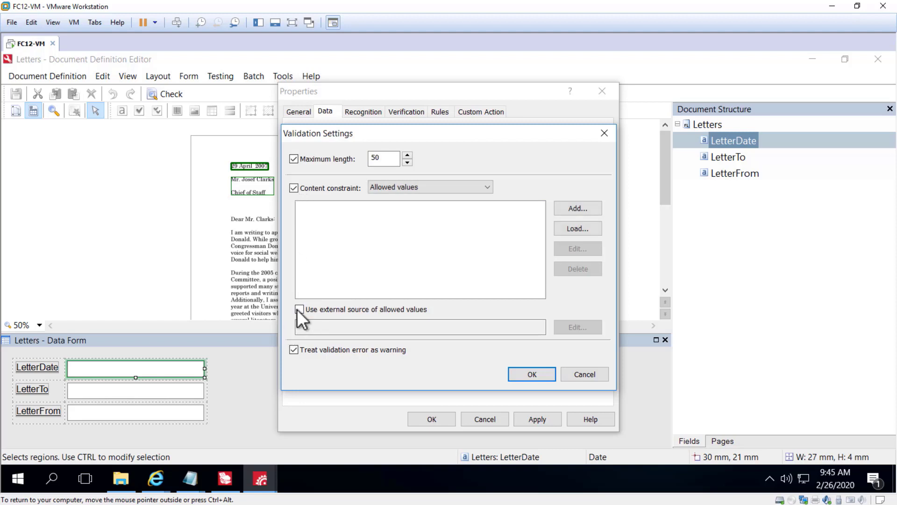
click(299, 309)
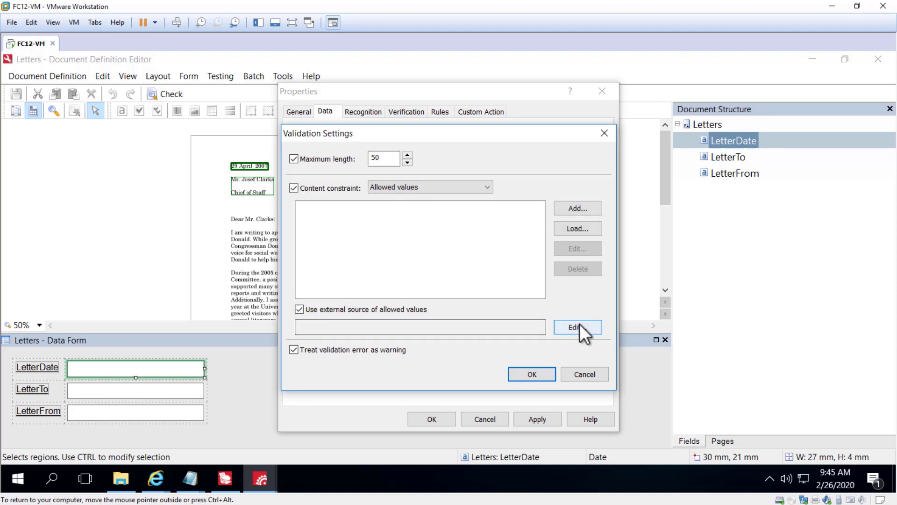
click(577, 327)
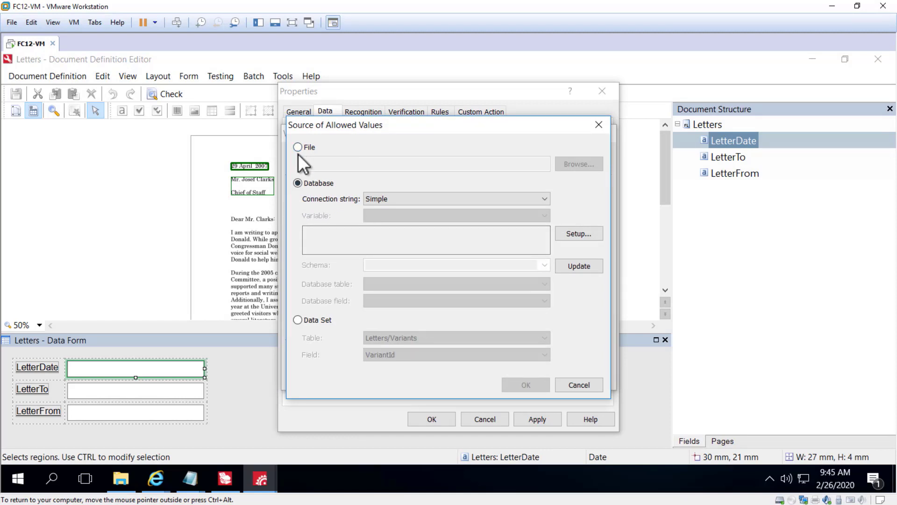
mouse_move(395, 264)
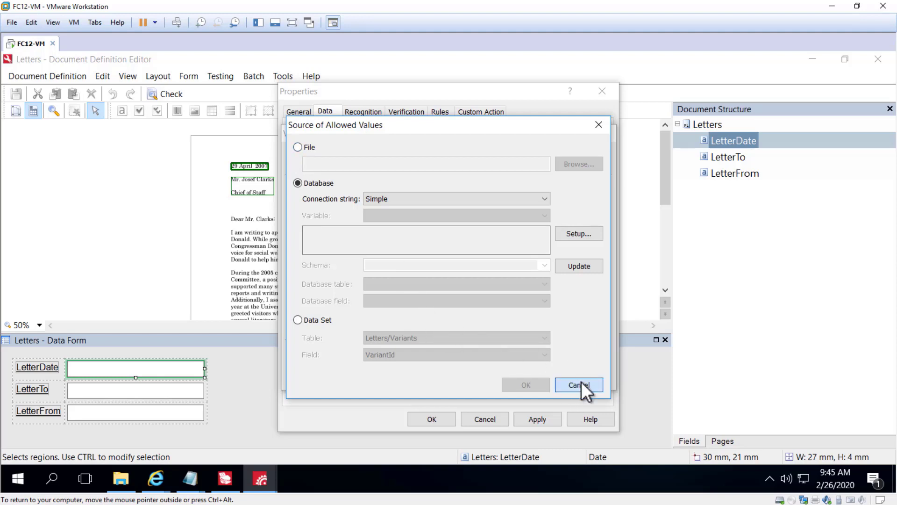
click(579, 385)
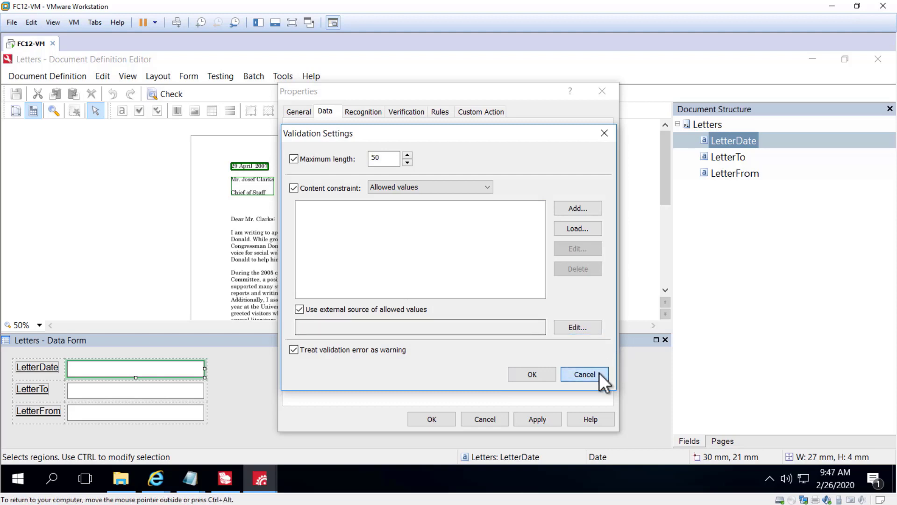
click(584, 374)
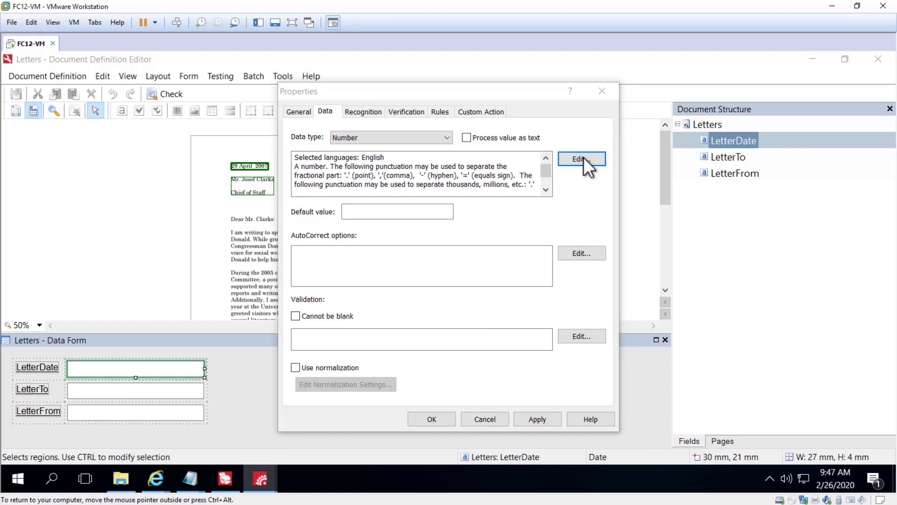
Open the Number type's Content Details and launch the New Data Type Wizard.
click(581, 159)
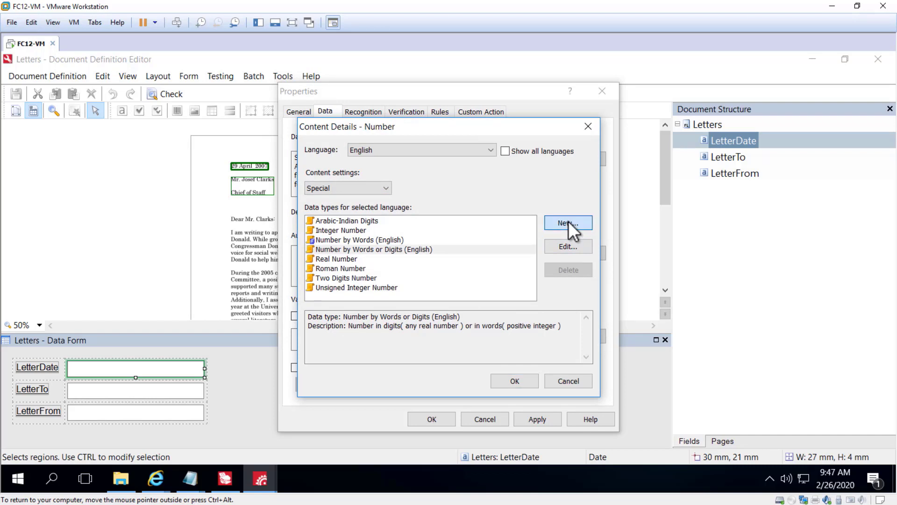
click(567, 223)
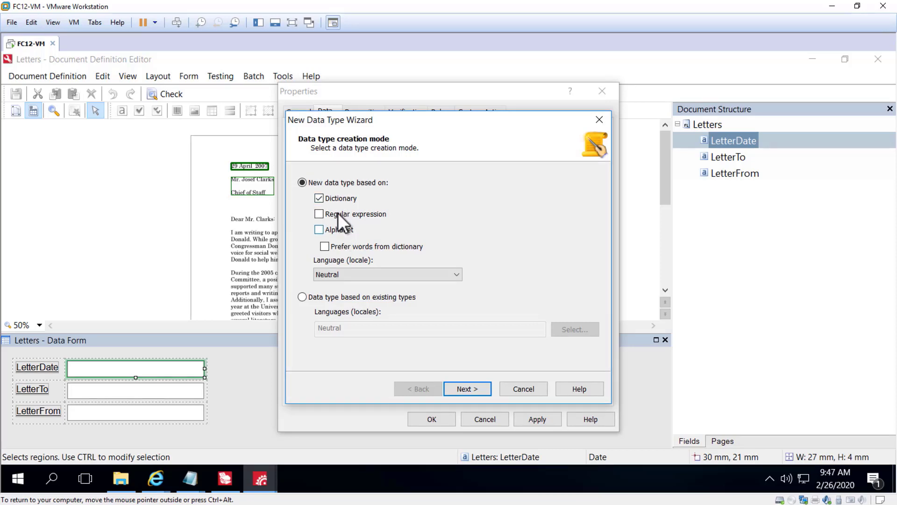
mouse_move(334, 203)
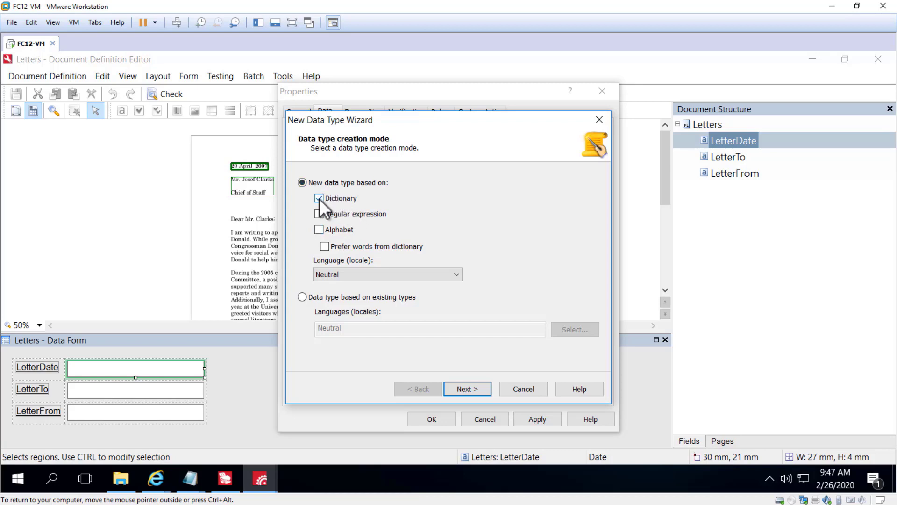
Build an alphabet-based data type with digits, colon and semicolon, named '0-9'.
click(318, 229)
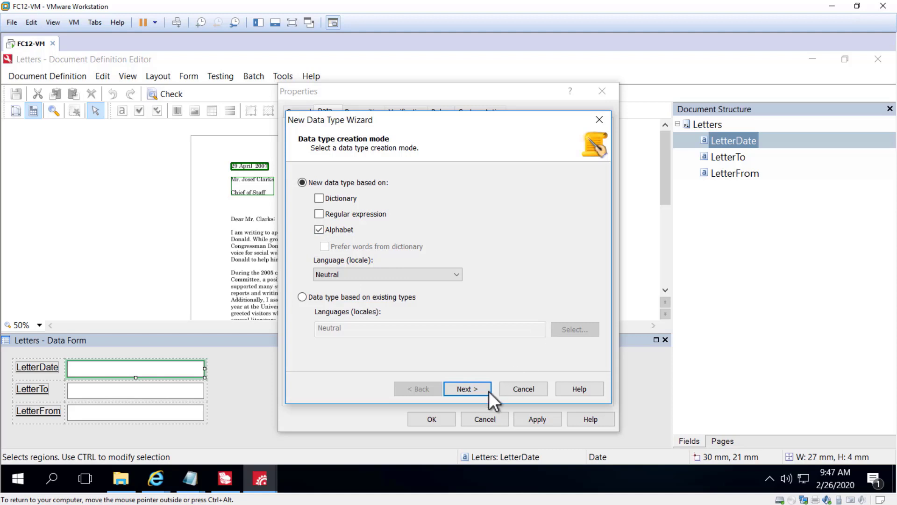
click(467, 388)
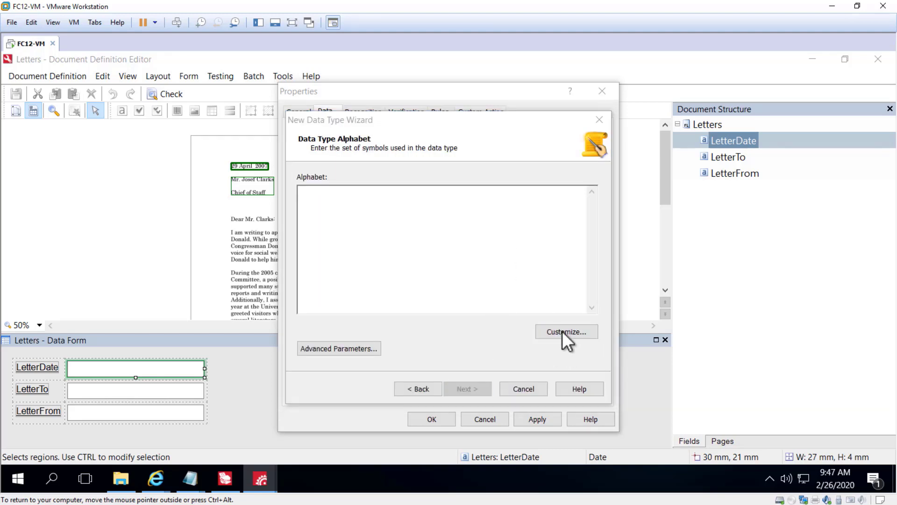
click(566, 331)
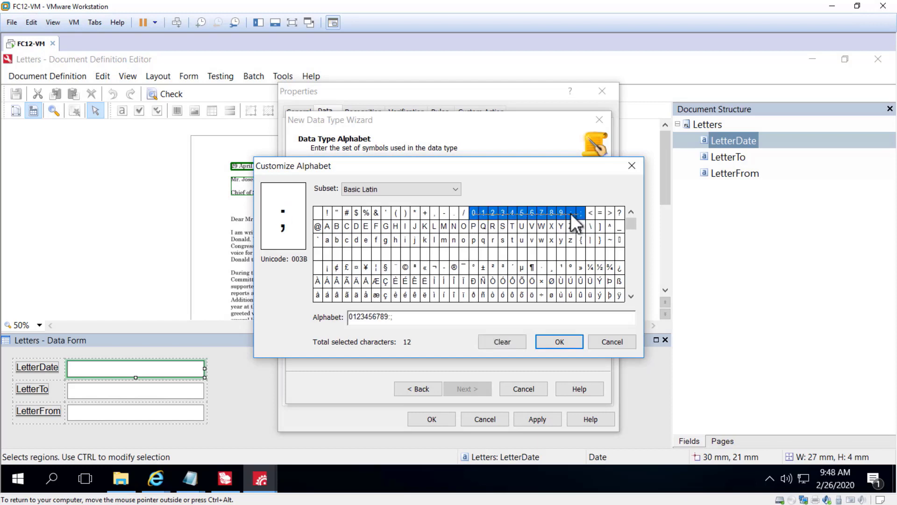
click(558, 342)
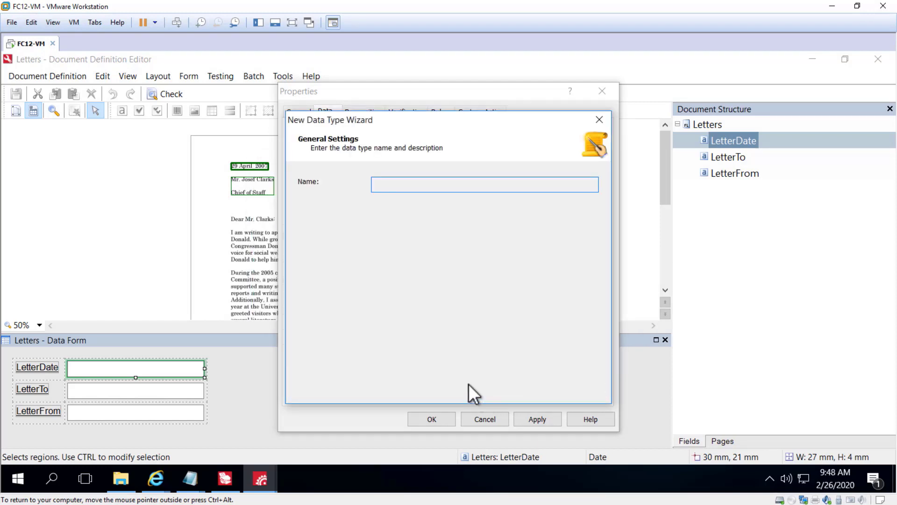
text(0)
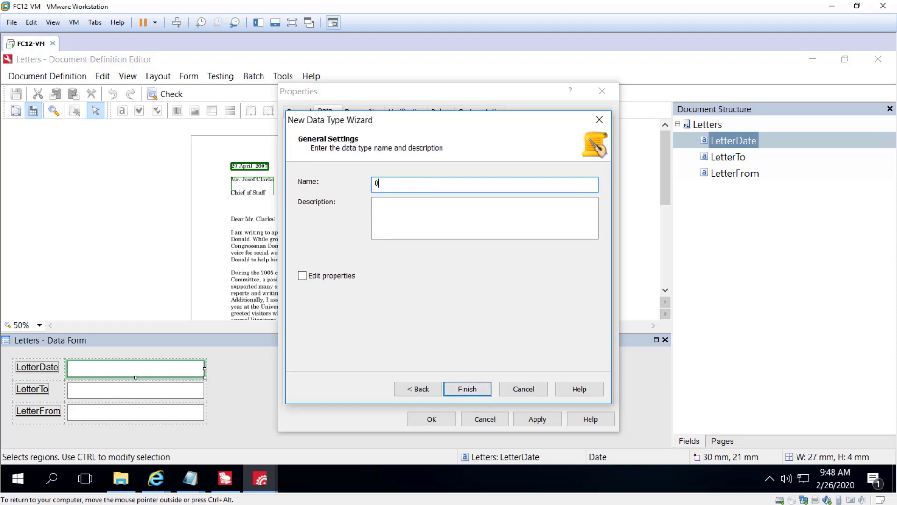
text(-9)
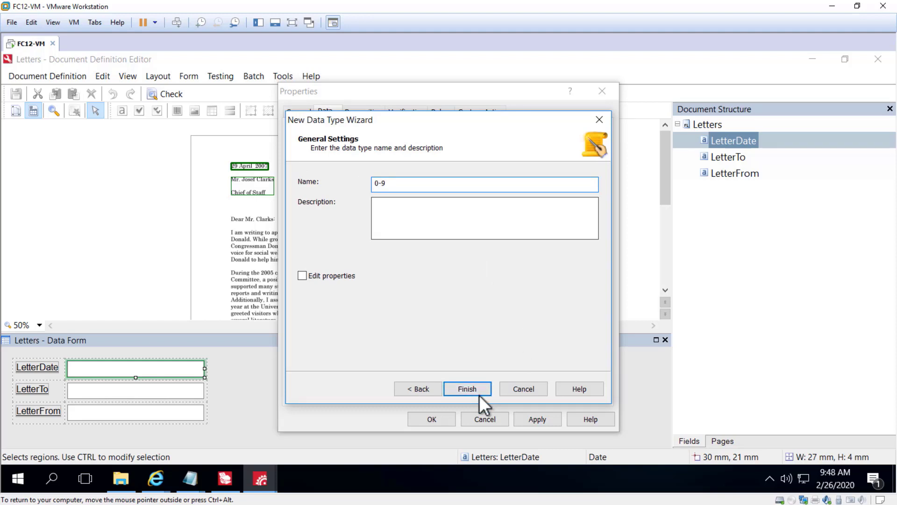
click(467, 389)
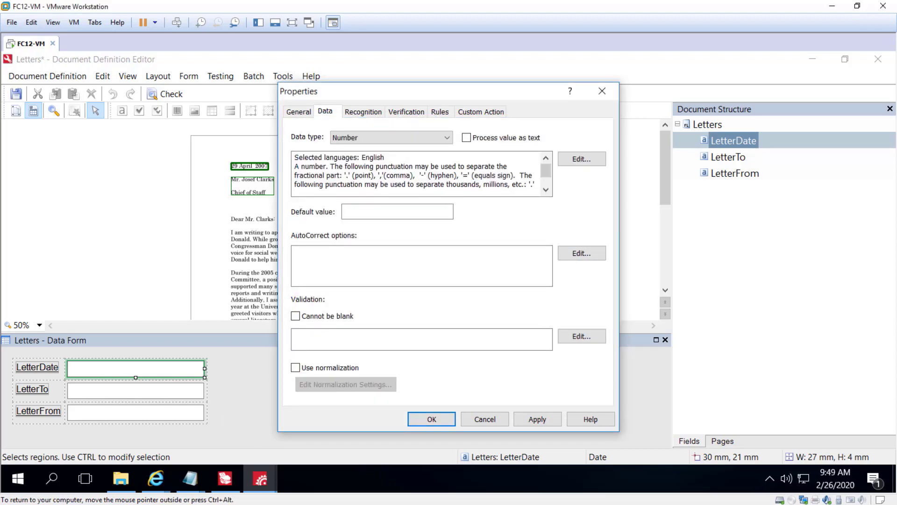
mouse_move(615, 318)
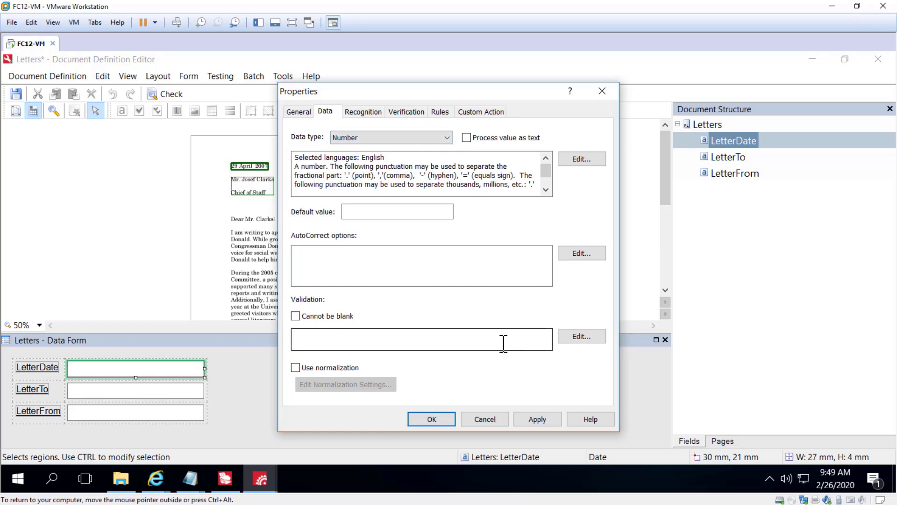
mouse_move(438, 346)
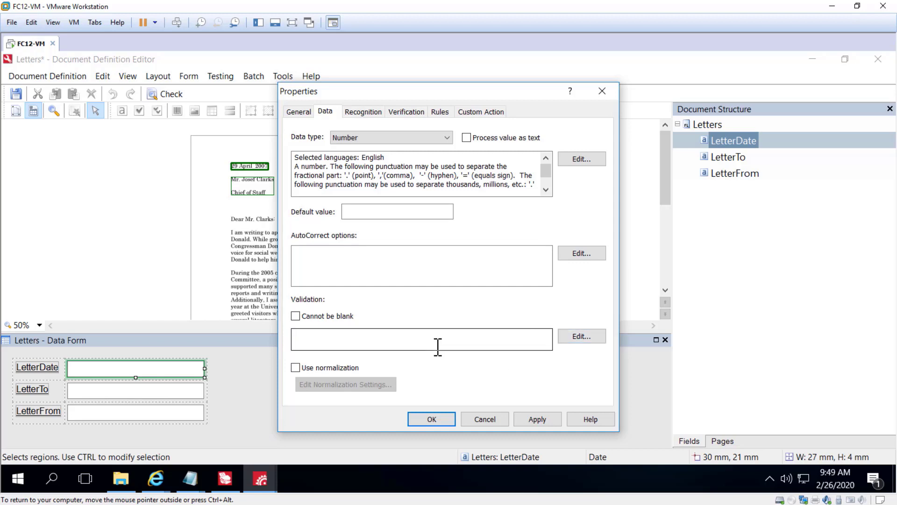
mouse_move(604, 360)
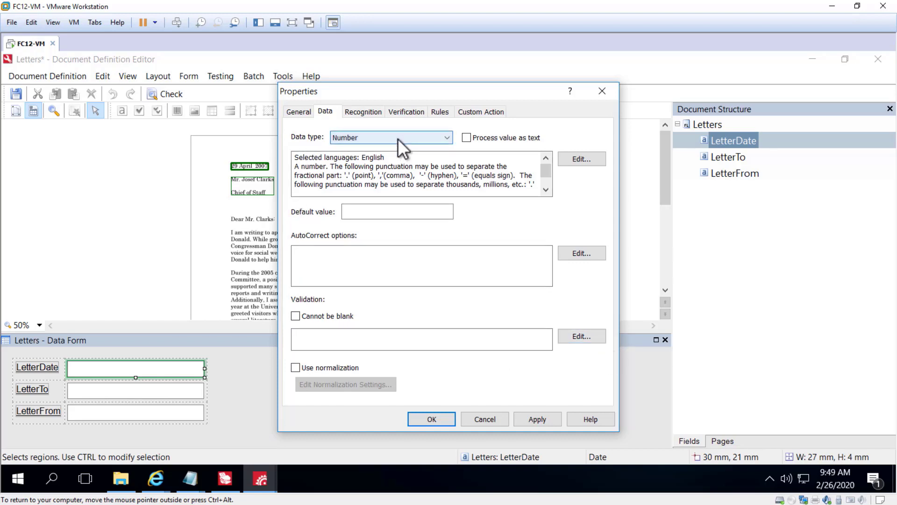
mouse_move(582, 336)
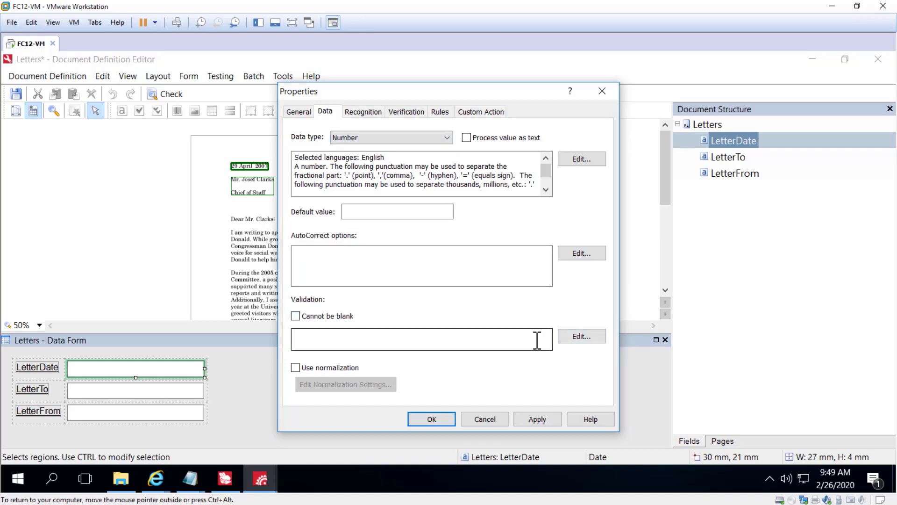
mouse_move(507, 338)
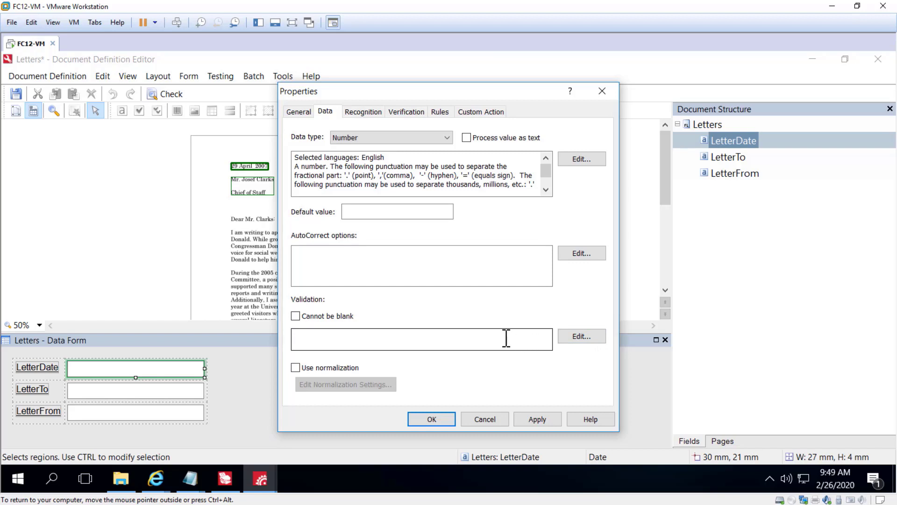
mouse_move(501, 334)
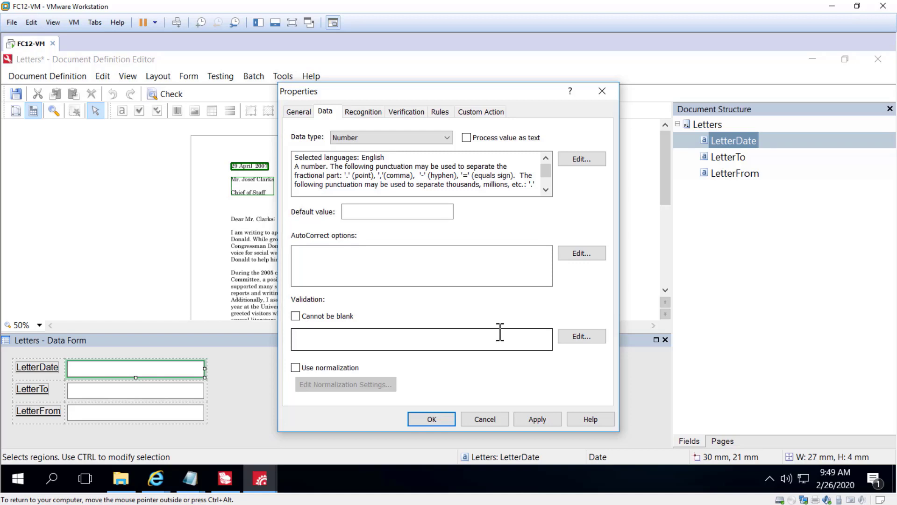
mouse_move(513, 342)
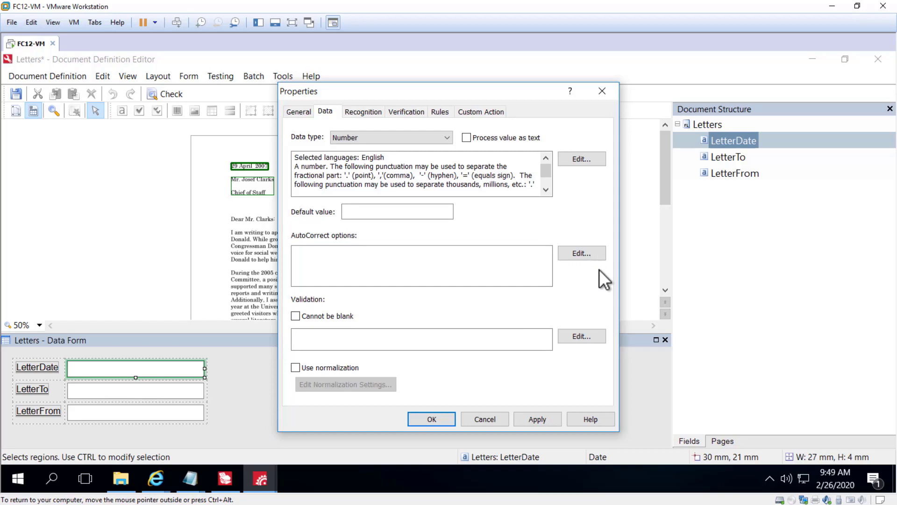
Open LetterDate's AutoCorrect Options, showing no replacements and capitalization None.
click(581, 252)
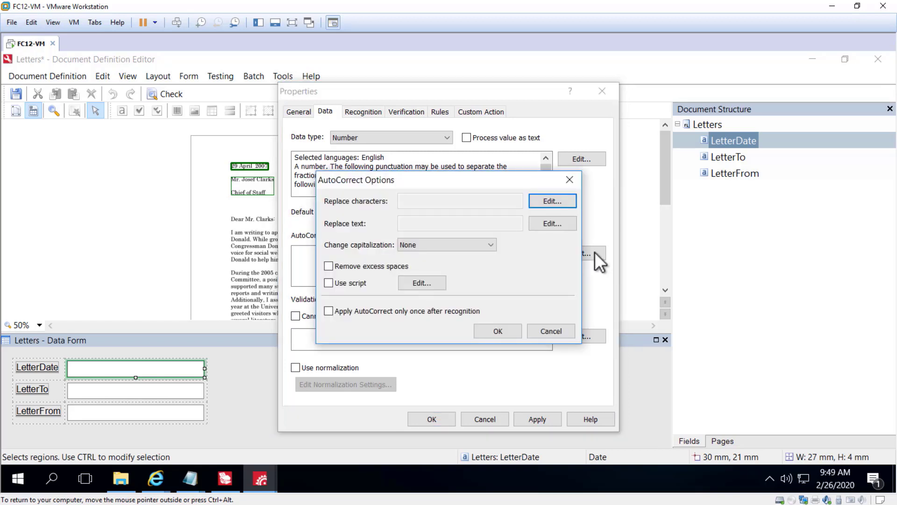
mouse_move(506, 214)
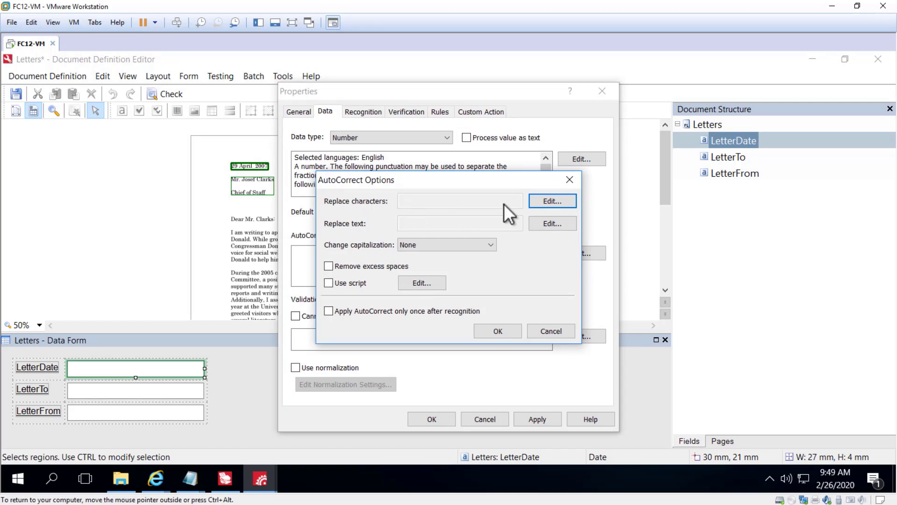
mouse_move(551, 201)
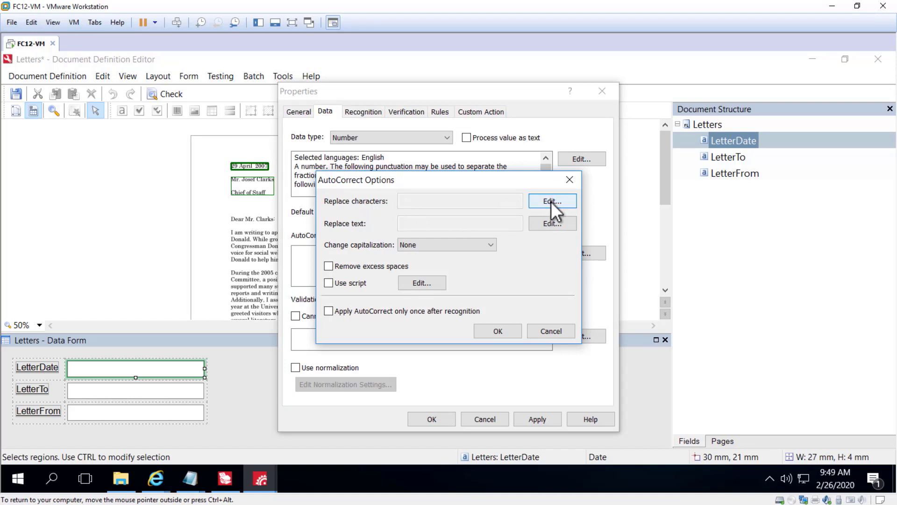
click(551, 201)
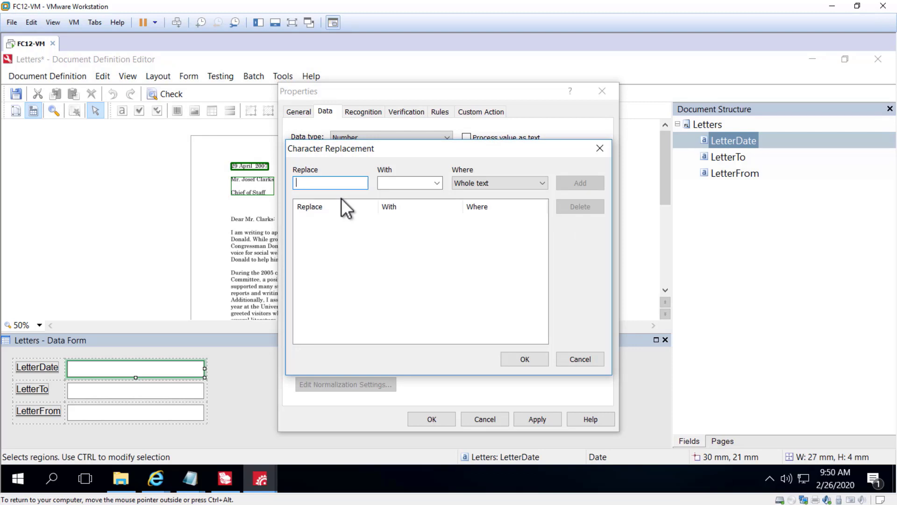
text(-)
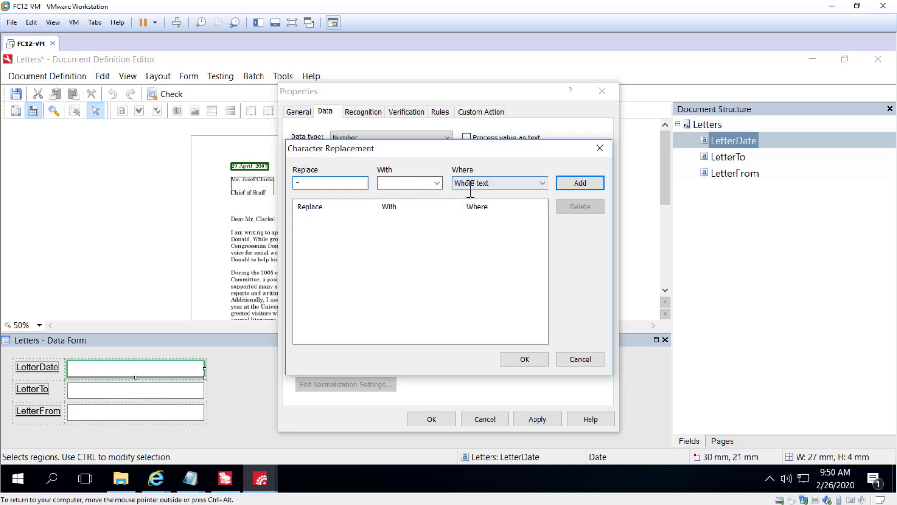
click(541, 182)
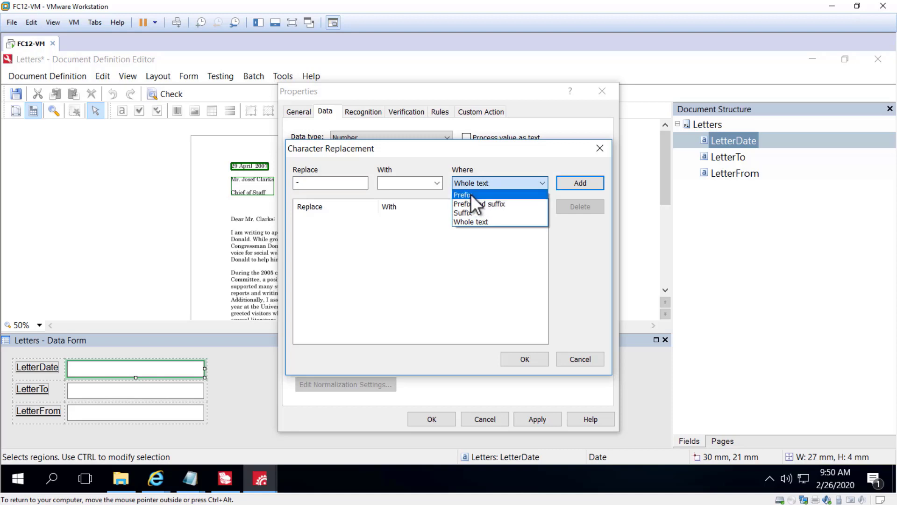
click(462, 194)
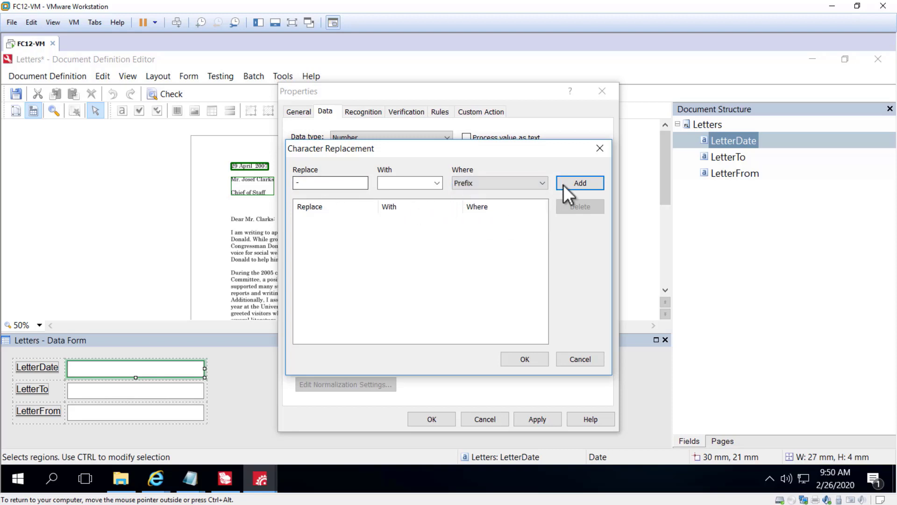
click(580, 182)
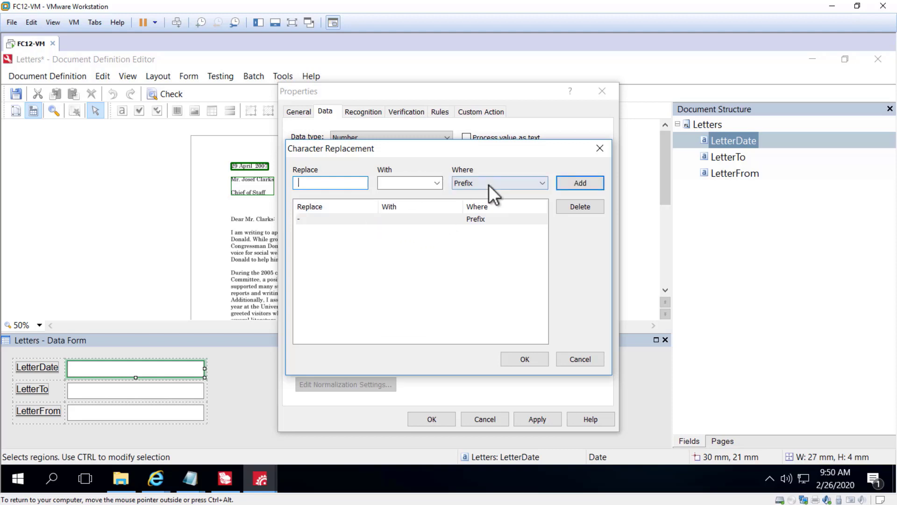
click(541, 183)
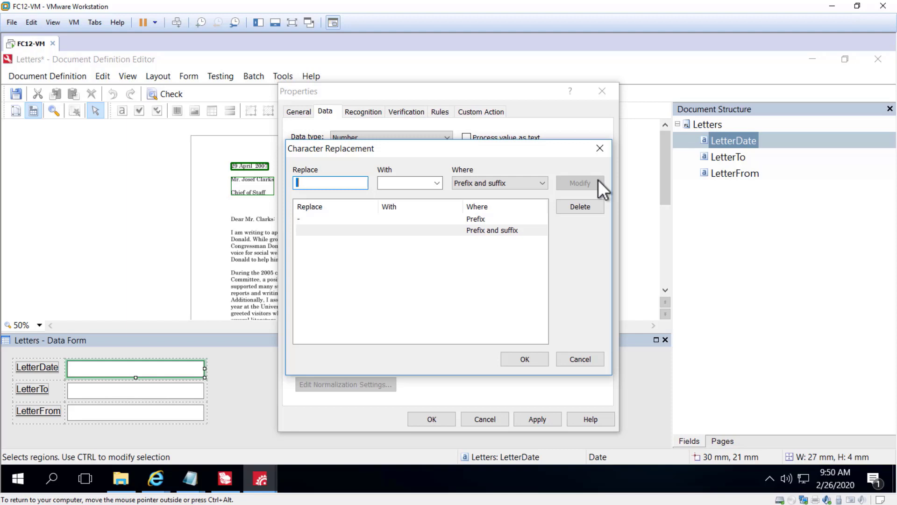
mouse_move(579, 359)
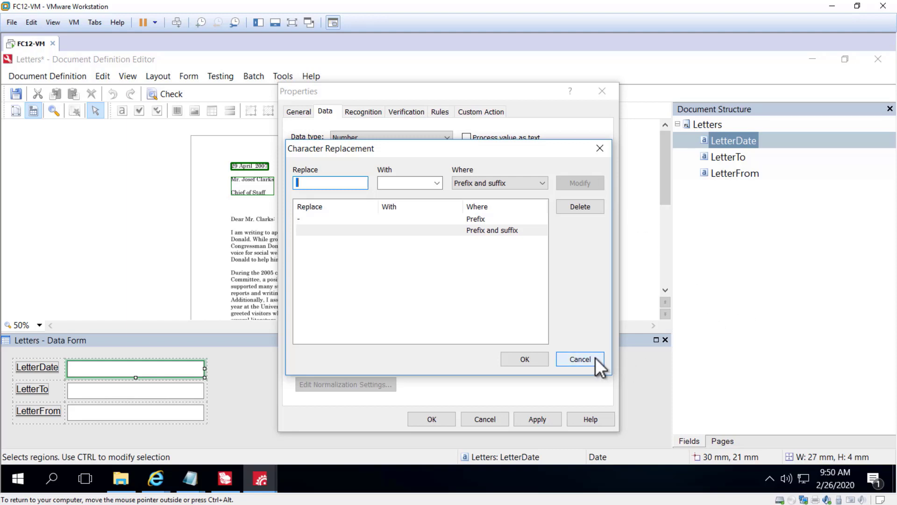
click(580, 359)
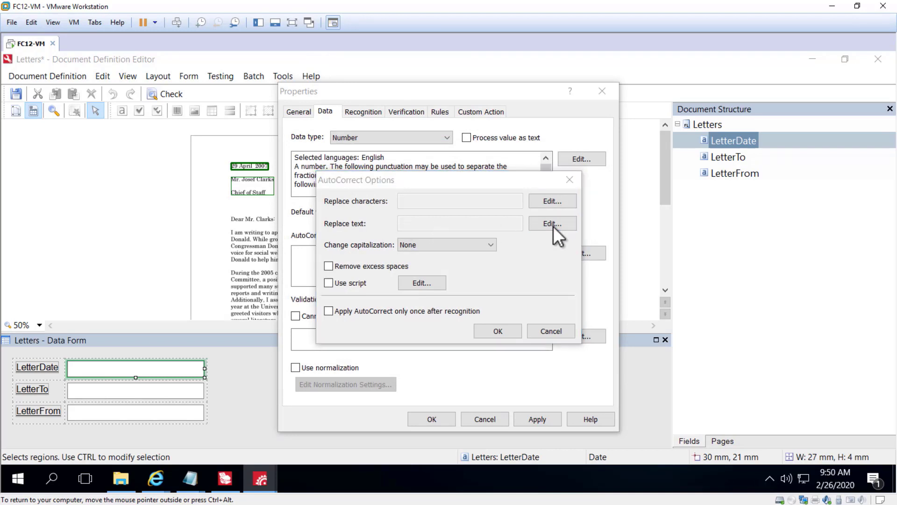
click(551, 224)
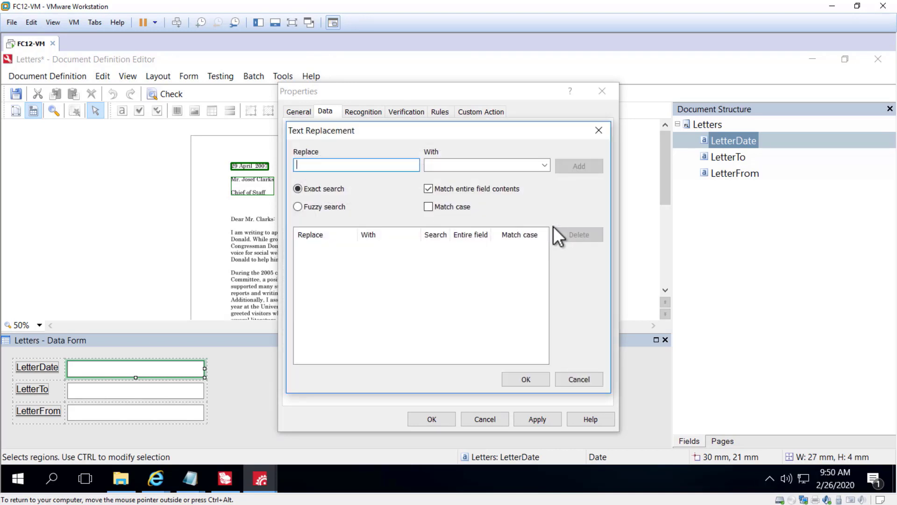
text(Miss)
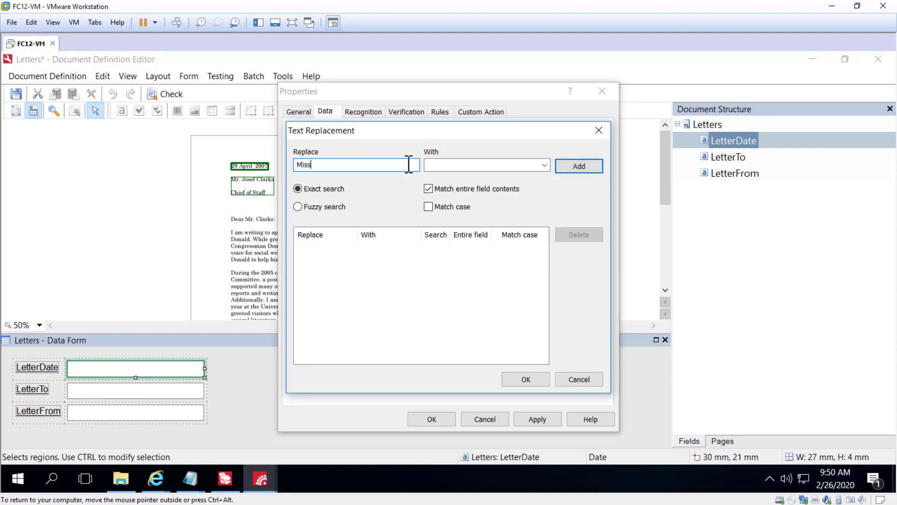
text(Ms)
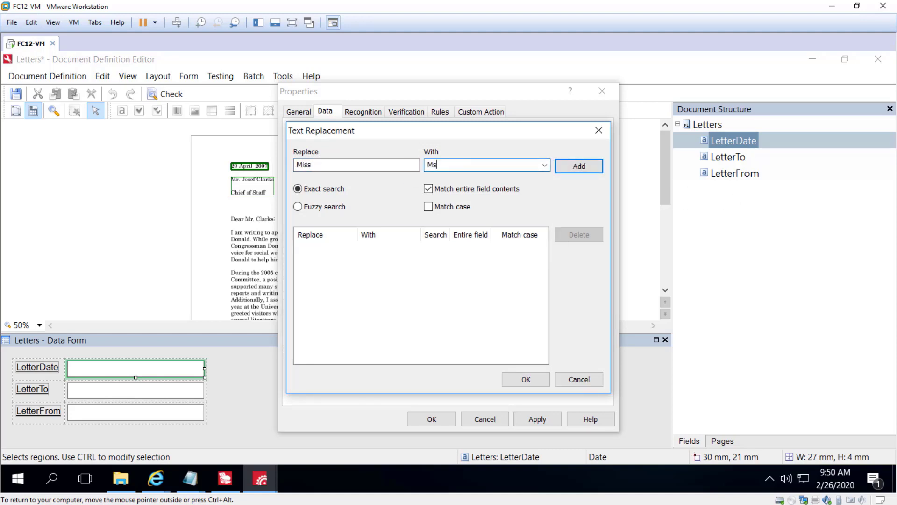
click(429, 189)
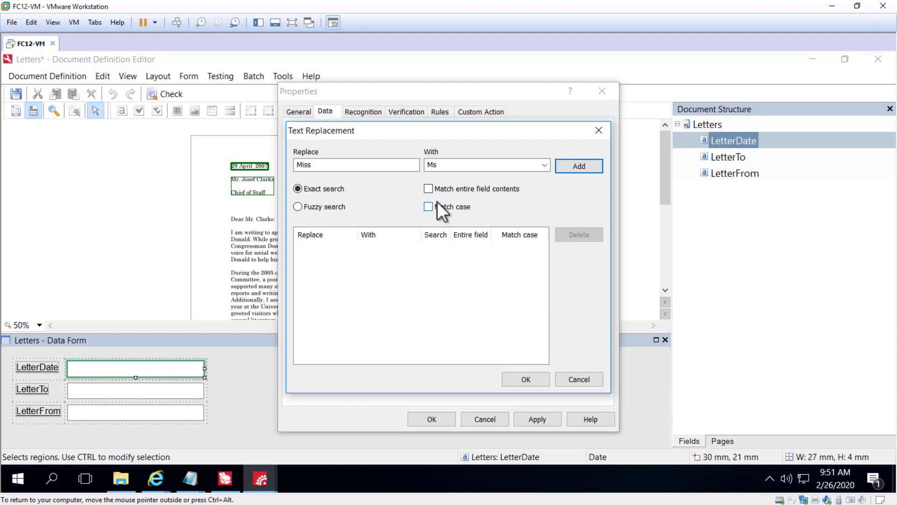
click(579, 166)
text(M)
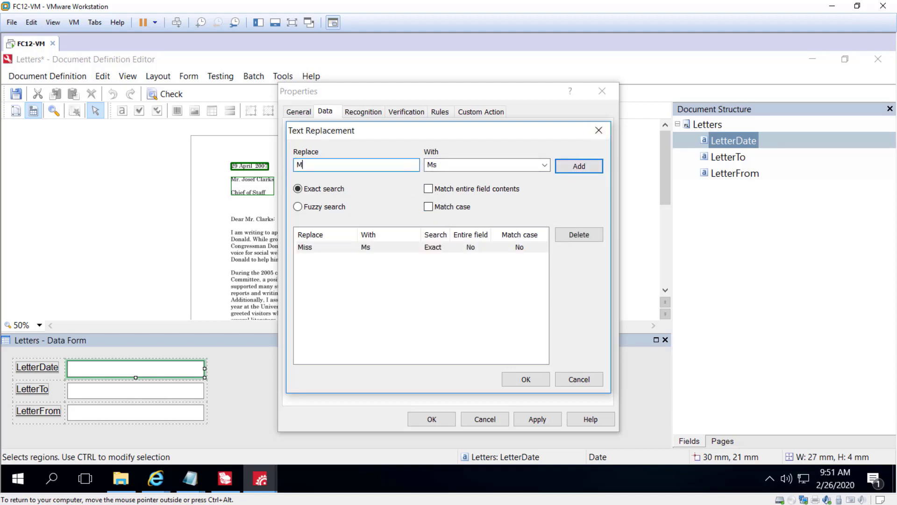
text(rs)
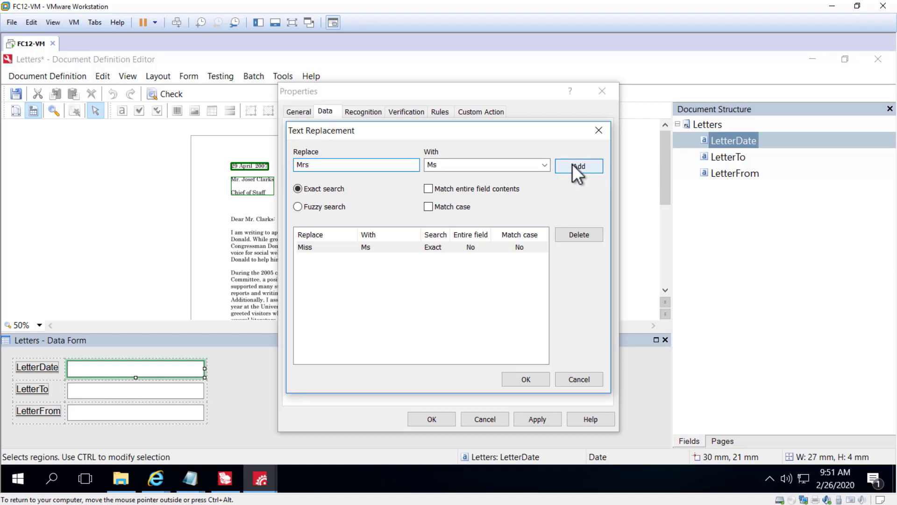
click(579, 166)
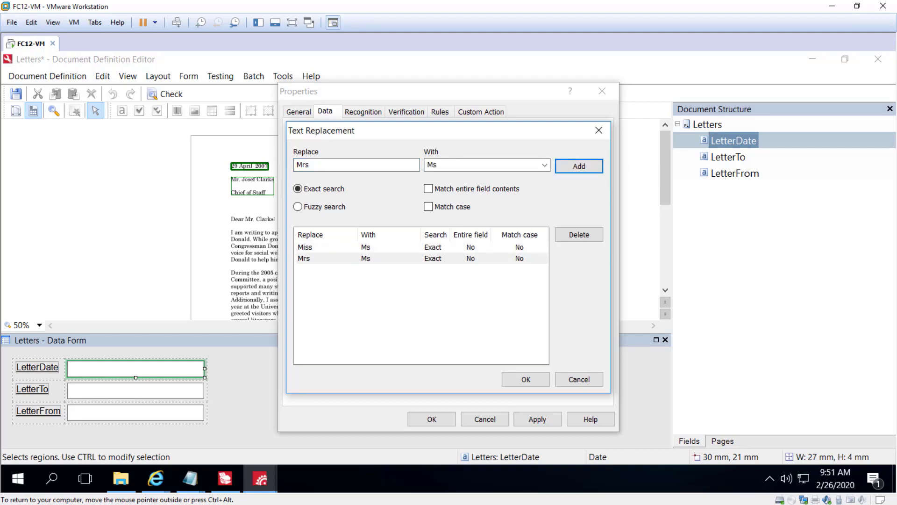
click(525, 379)
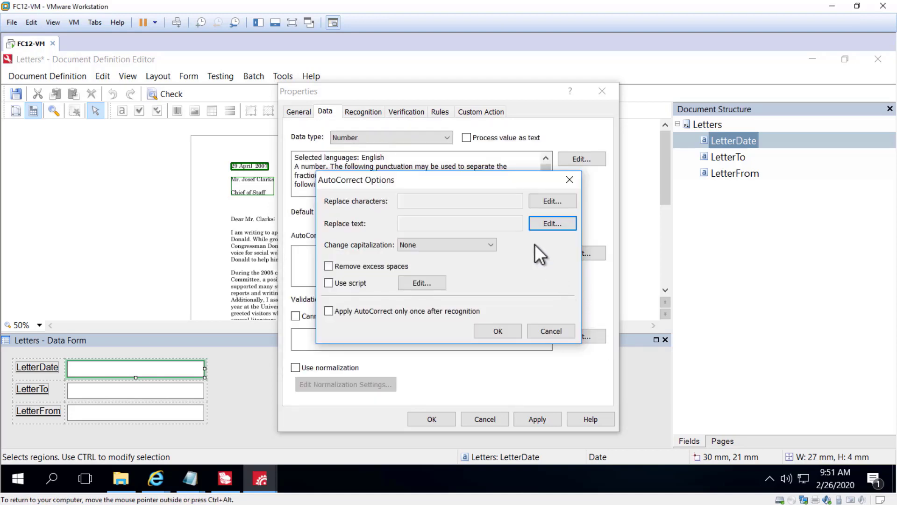
mouse_move(364, 245)
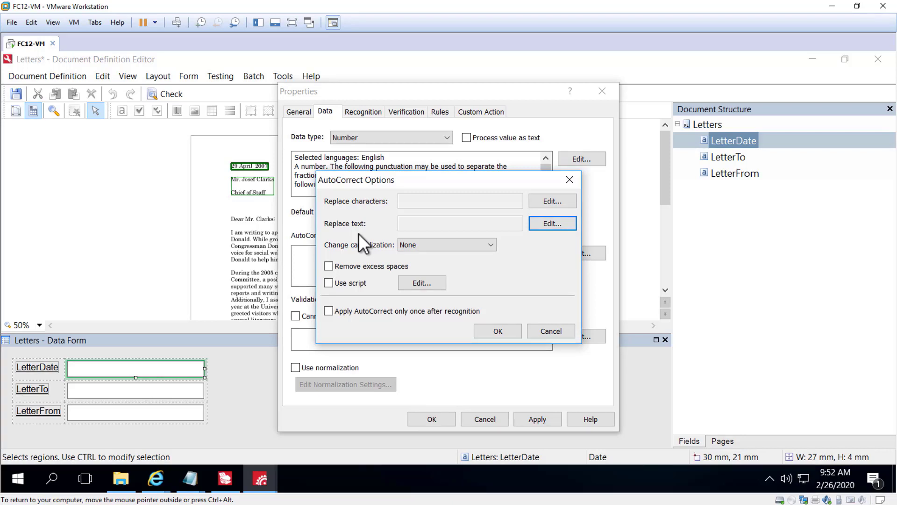
mouse_move(426, 249)
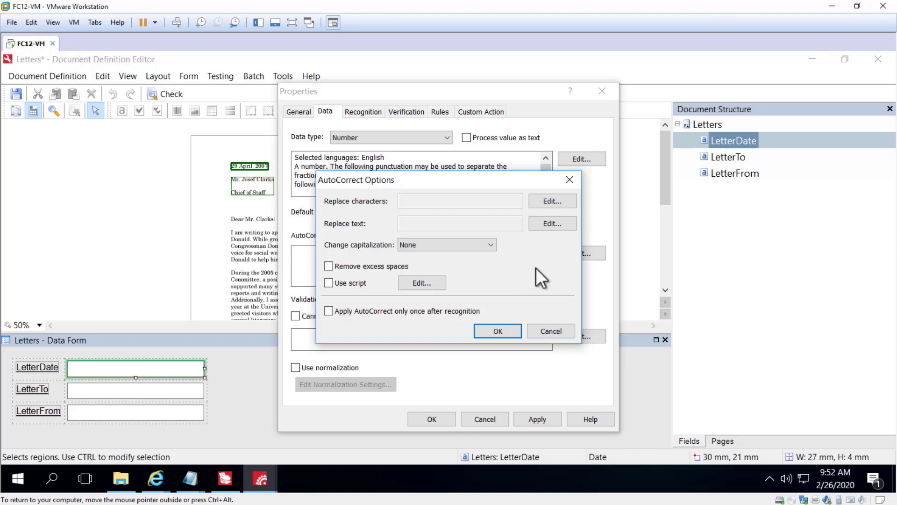
mouse_move(410, 269)
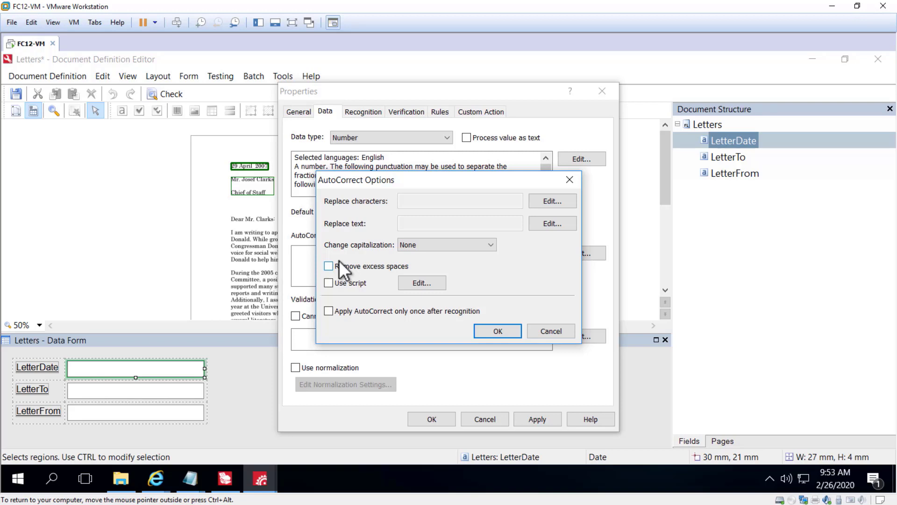
mouse_move(345, 280)
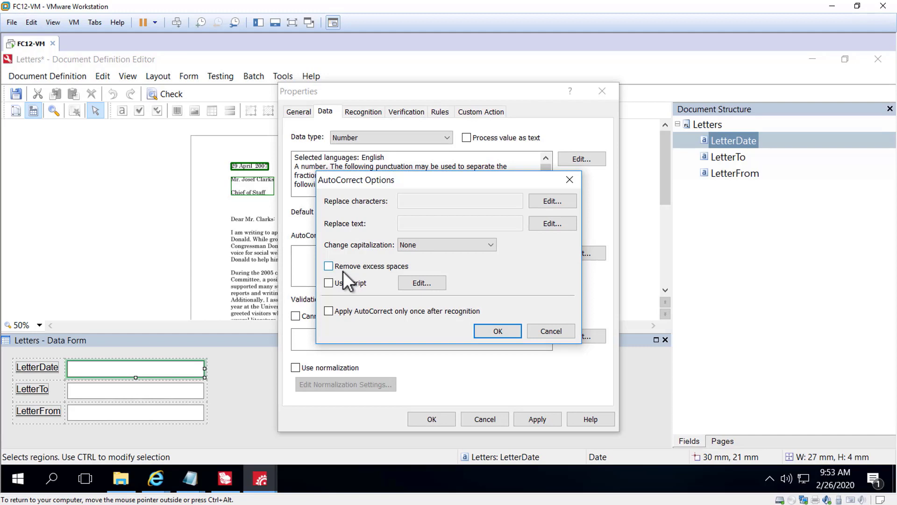
mouse_move(344, 305)
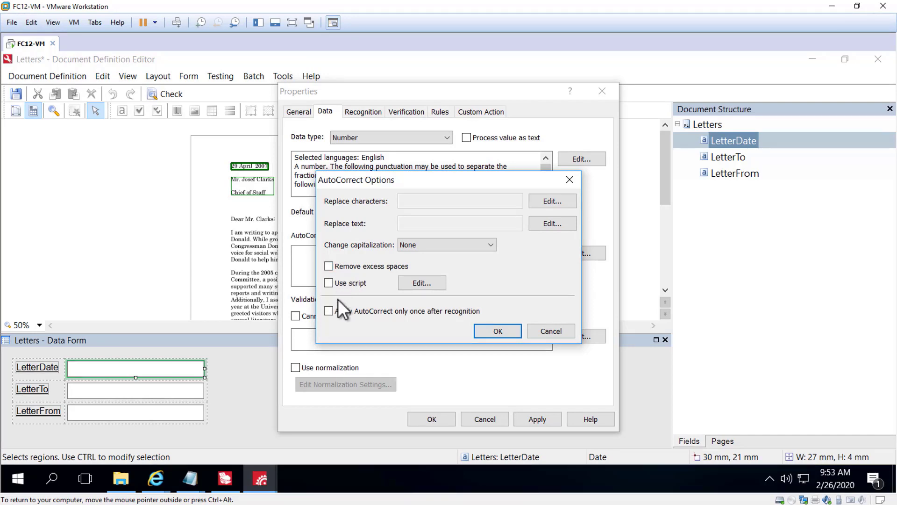